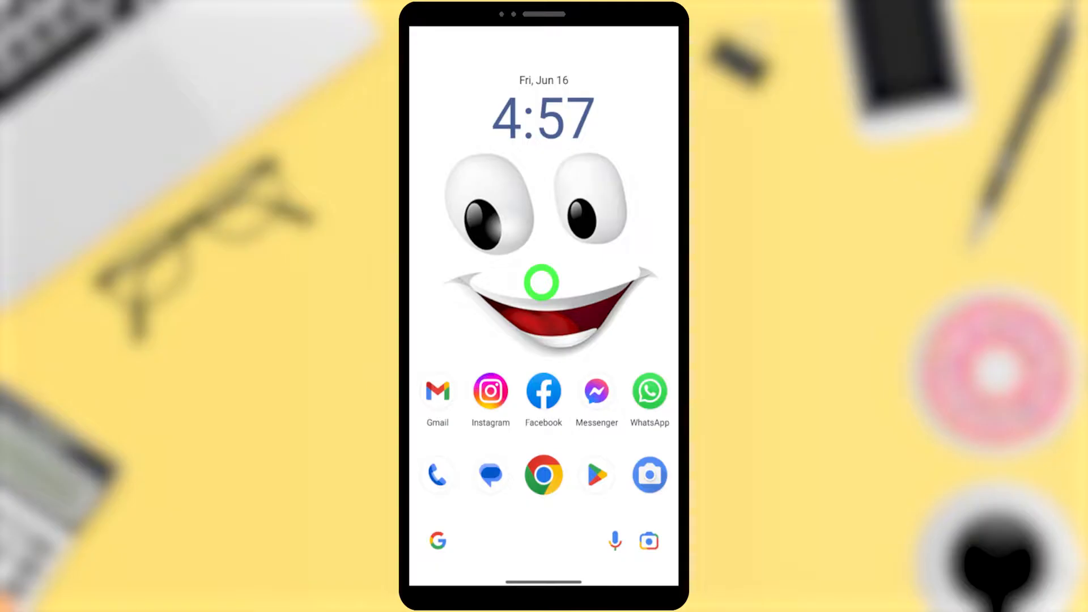
# Launch the Facebook app from the home screen to reach the news feed.
pyautogui.click(544, 392)
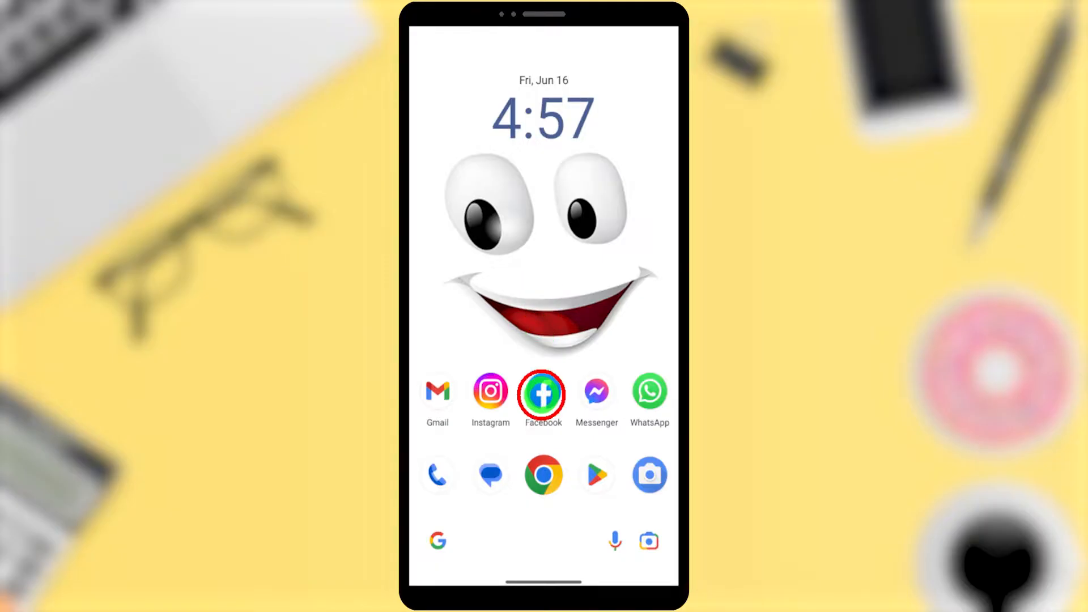
pyautogui.click(541, 392)
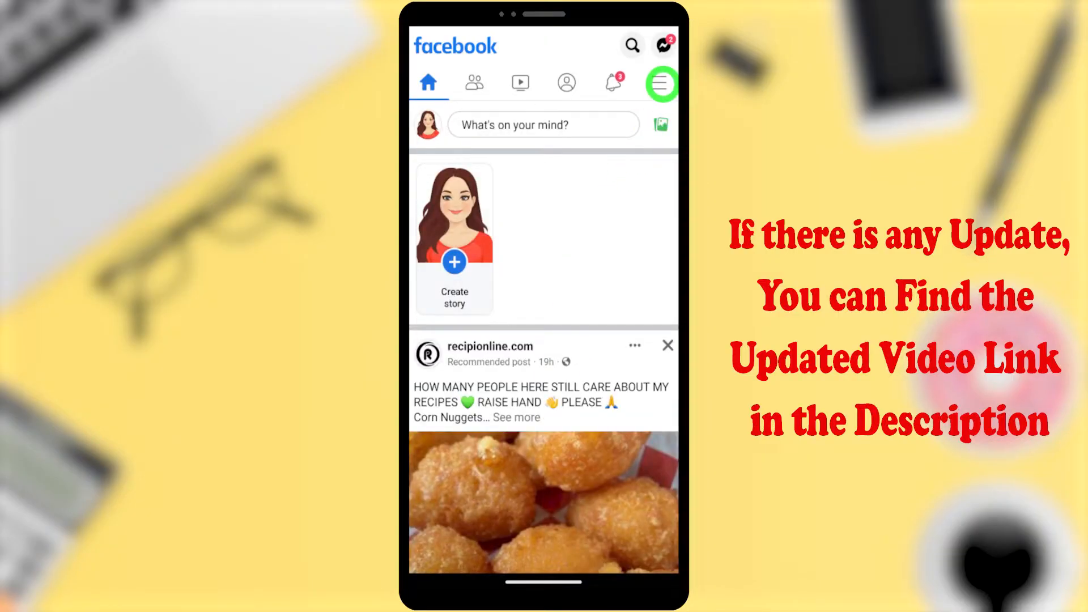
# Go through the main menu and Settings & privacy to Accounts Center.
pyautogui.click(659, 83)
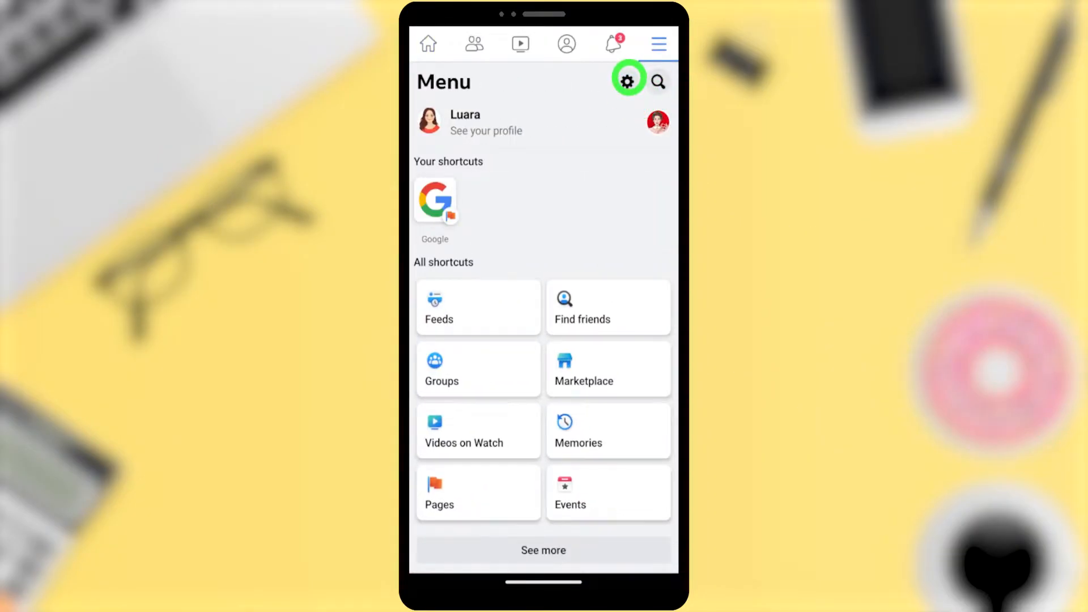
pyautogui.click(627, 80)
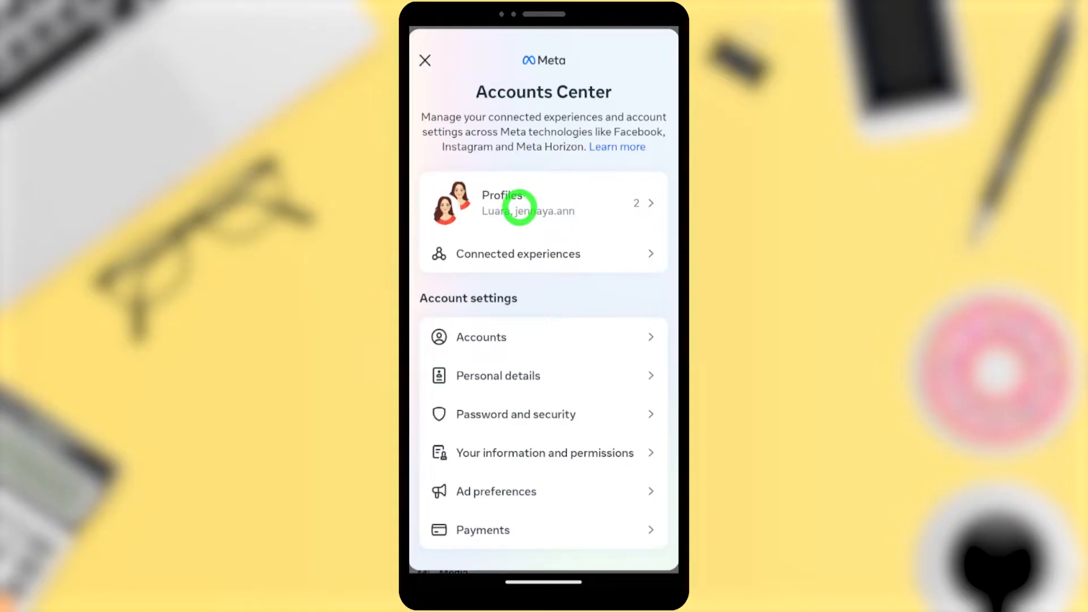
# Open the Facebook profile under Profiles in Accounts Center to reach its Name page.
pyautogui.click(527, 203)
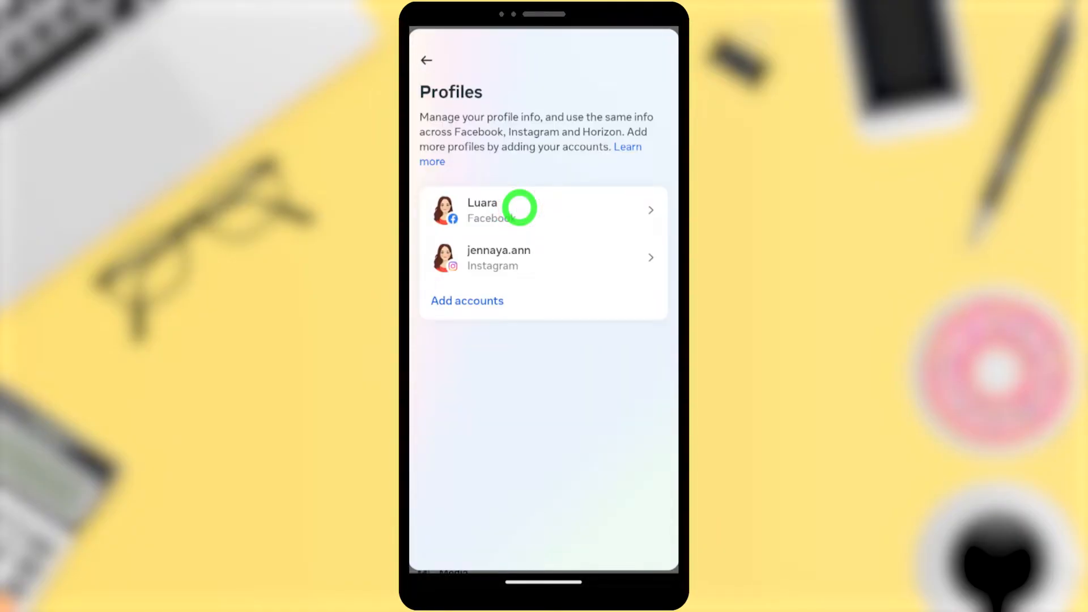
pyautogui.click(543, 209)
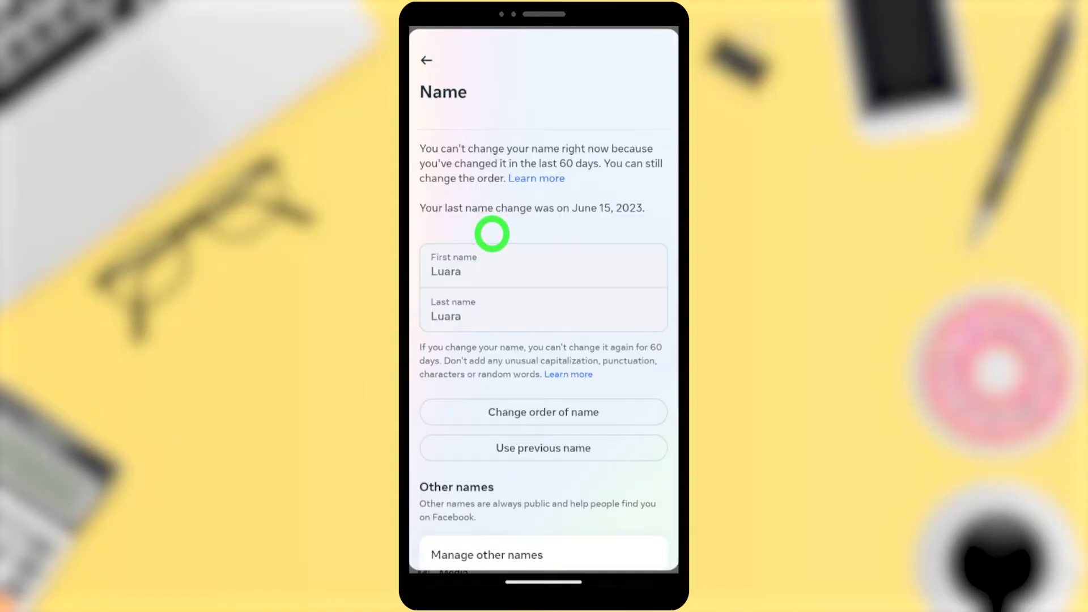
pyautogui.moveTo(491, 271)
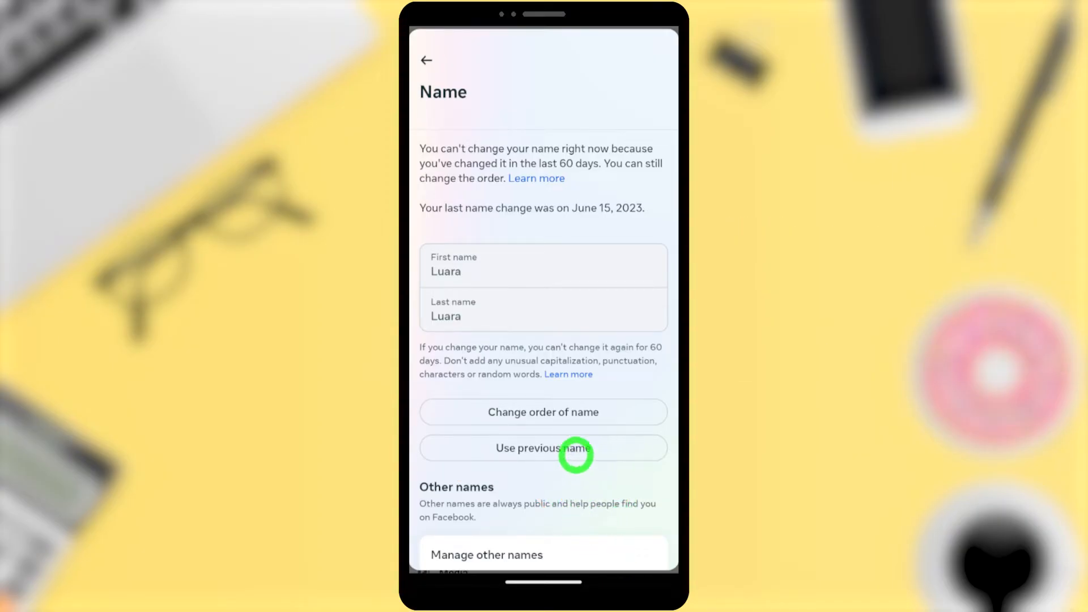
# Choose 'Use previous name' and confirm reverting the name to Jenny Ann.
pyautogui.click(544, 447)
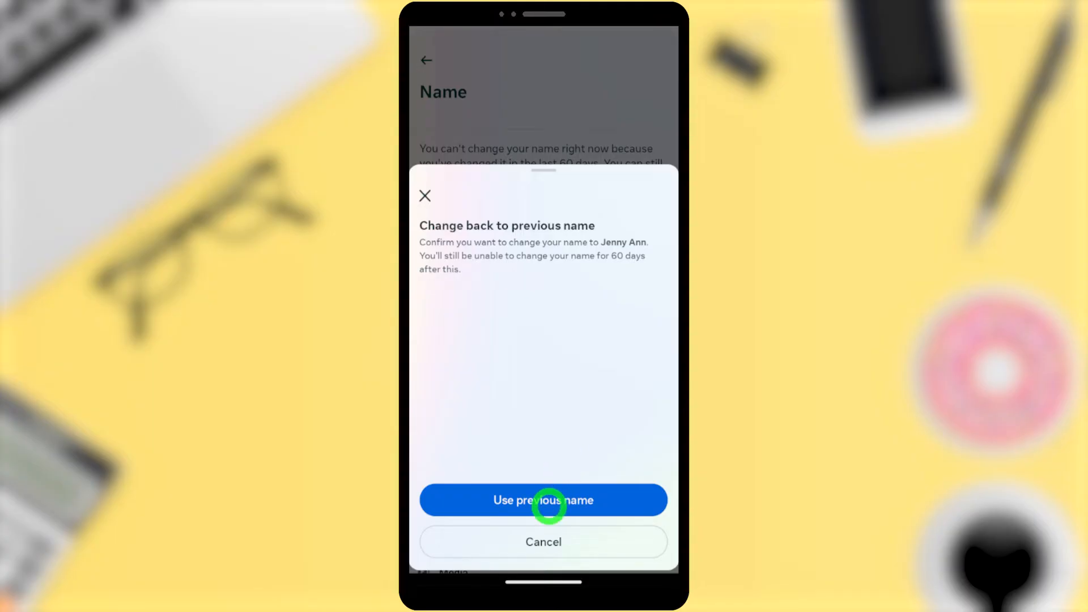
pyautogui.click(543, 499)
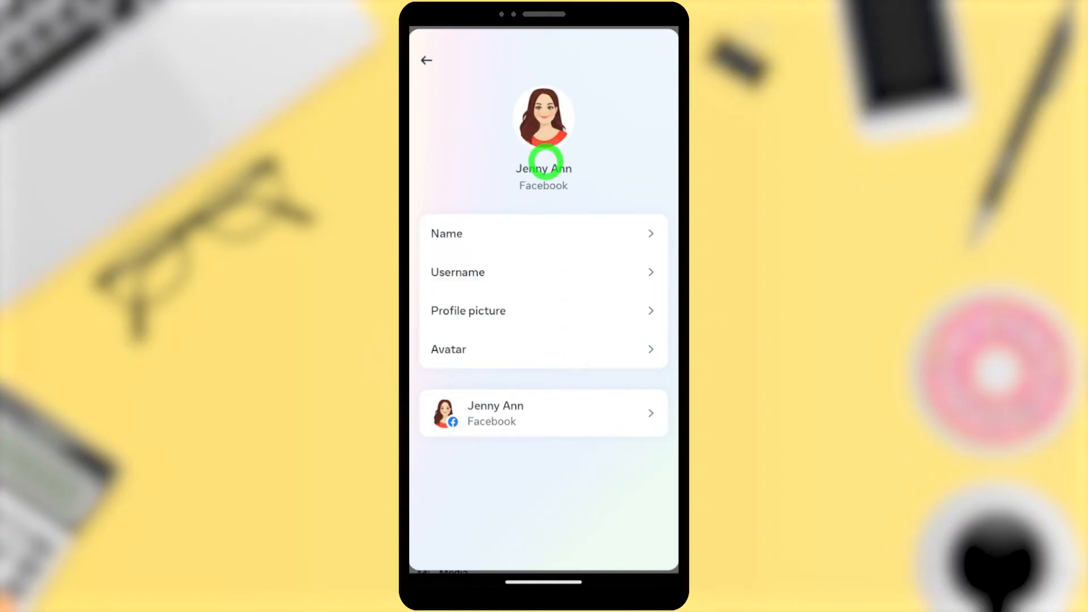
# Back out of Accounts Center and settings to the profile page showing Jenny Ann.
pyautogui.click(426, 60)
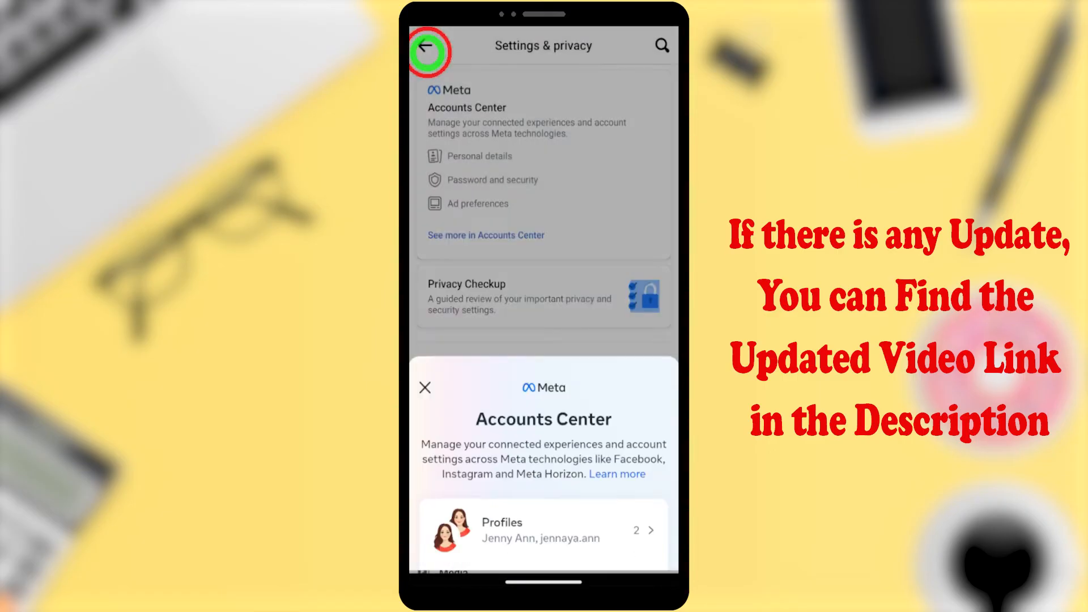
pyautogui.click(428, 45)
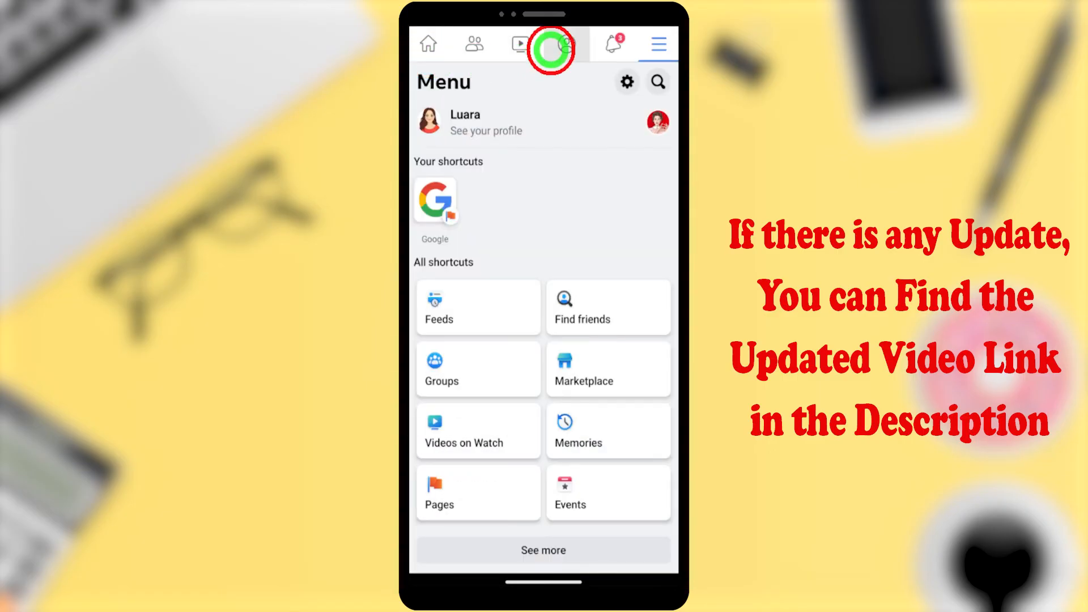
pyautogui.click(565, 44)
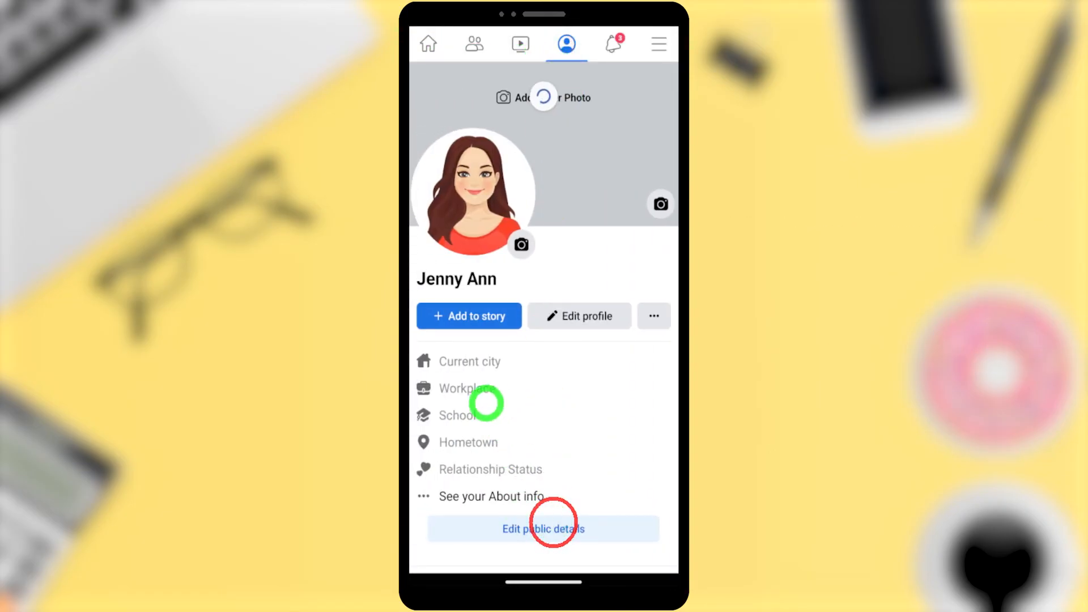